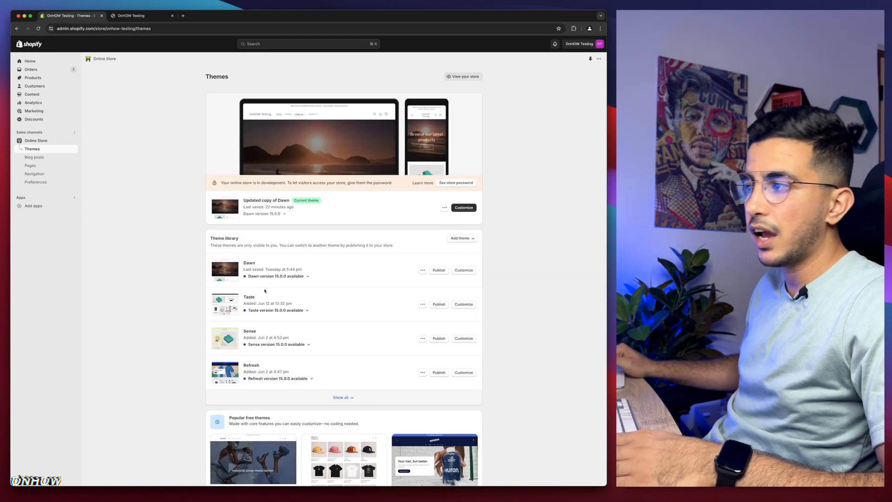
mouse_move(187, 224)
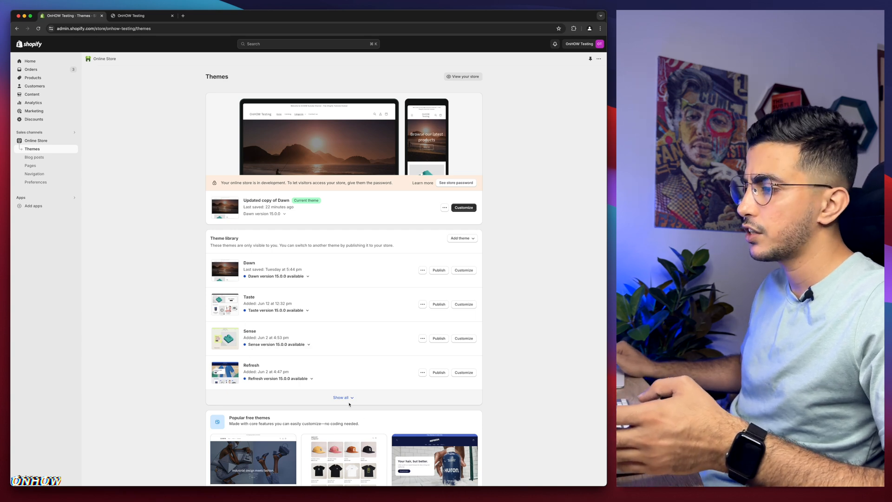
- Expand the full Theme library list and switch to the OnHOW Testing storefront tab
left_click(342, 397)
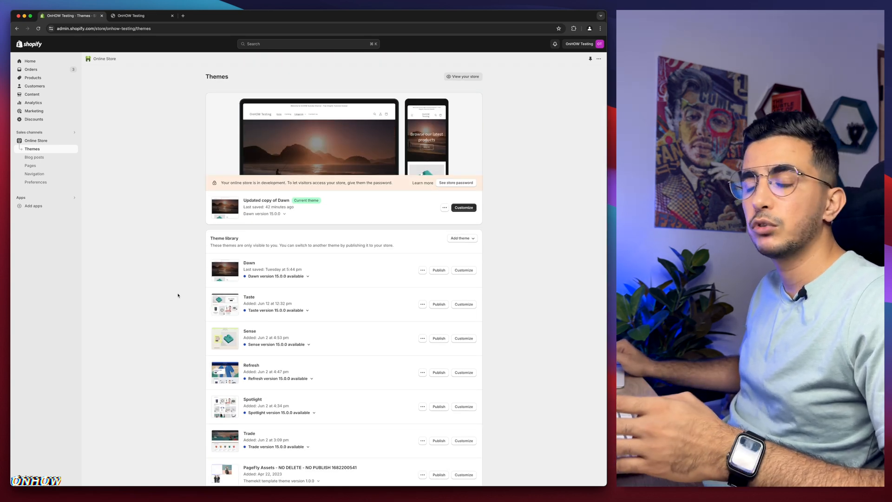
mouse_move(238, 319)
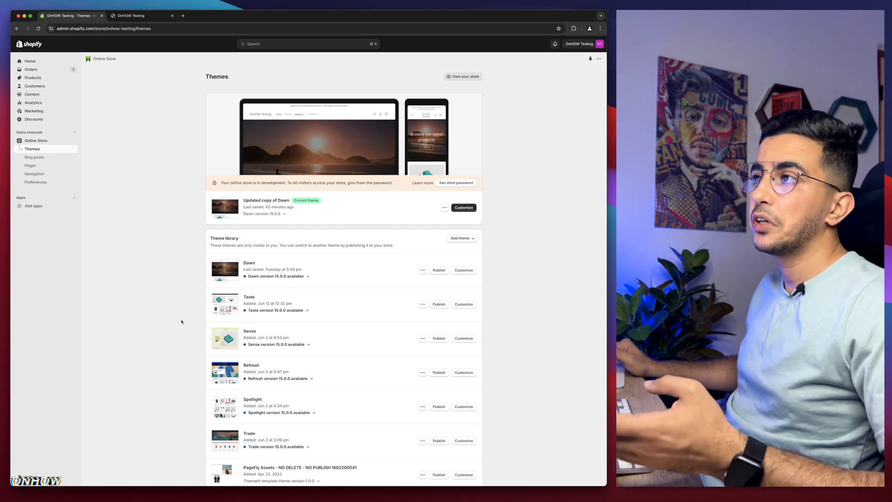
left_click(139, 16)
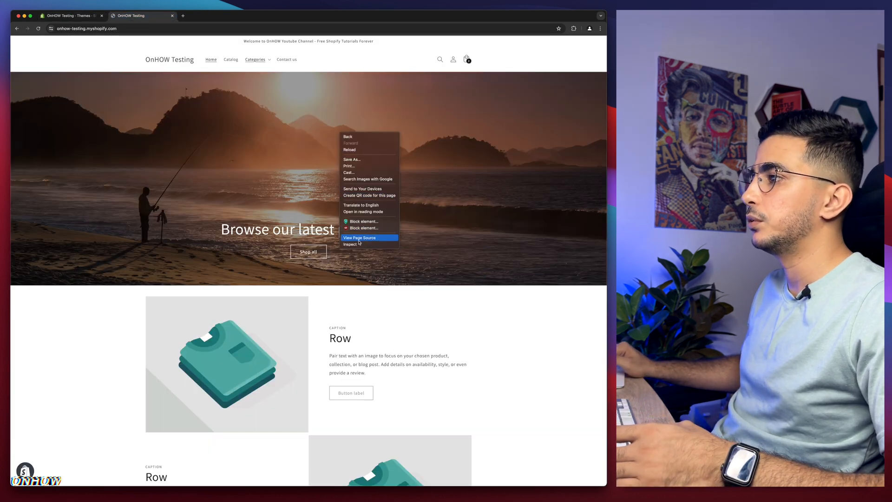
- Inspect the storefront in an iPhone 14 Pro Max device preview, then return to the themes admin
left_click(350, 244)
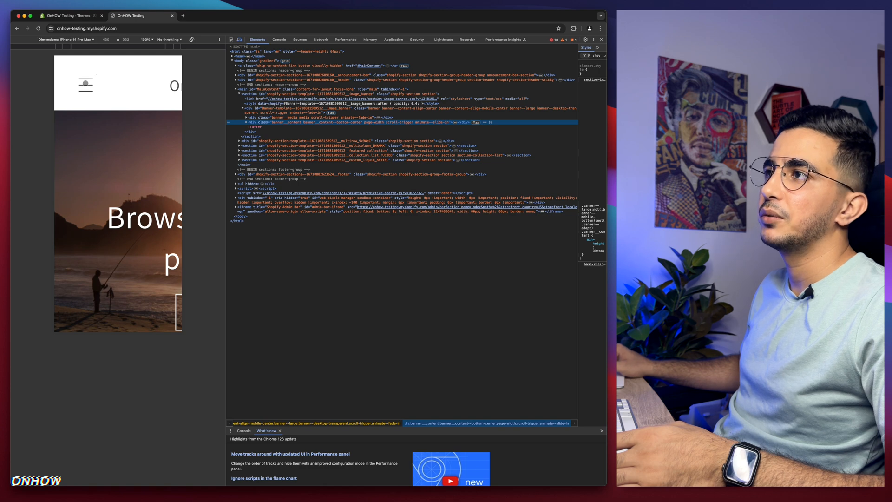
left_click(86, 84)
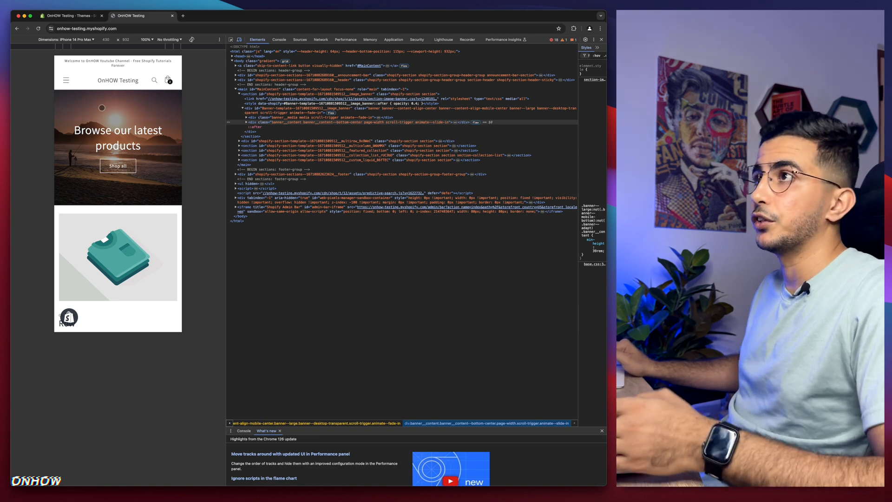
left_click(68, 15)
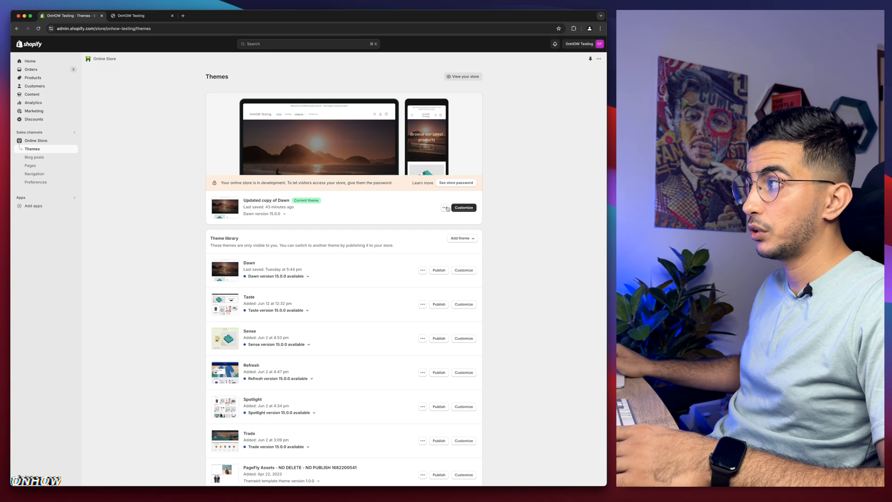
- Open the current theme's Edit code, filter for 'hambu' and open snippets/icon-hamburger.liquid
left_click(445, 208)
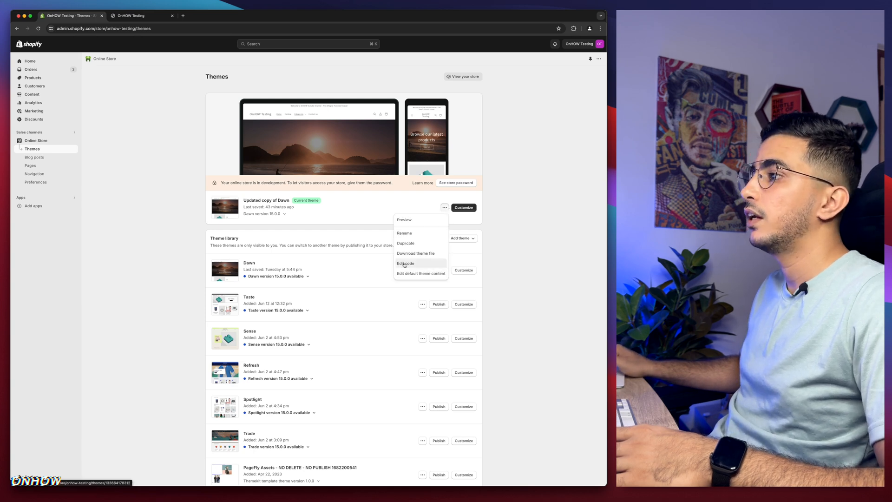
left_click(405, 263)
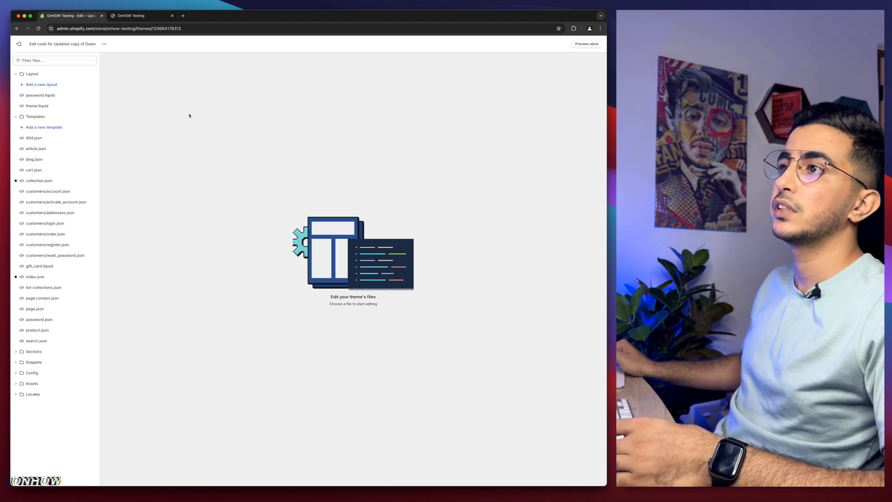
left_click(54, 61)
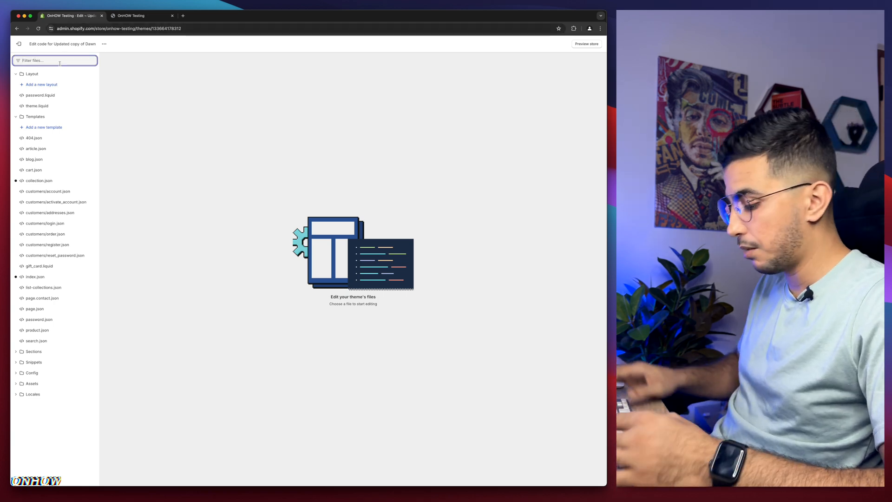
type("hambu")
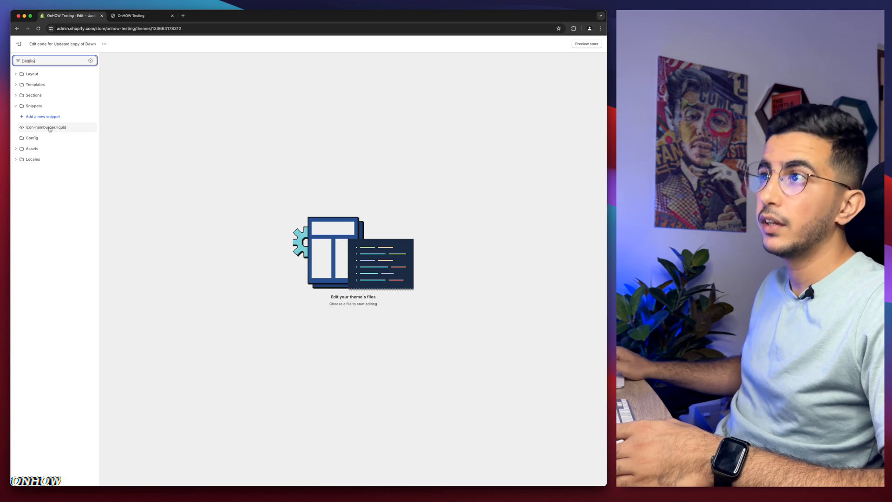
left_click(46, 127)
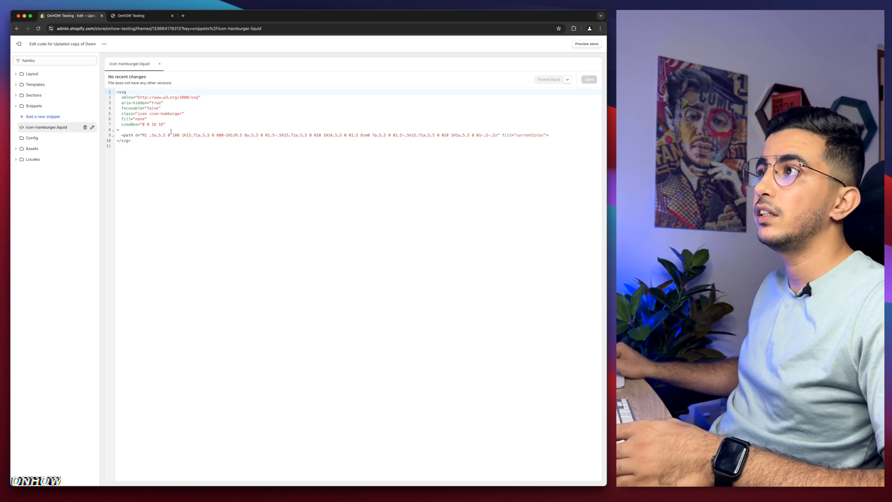
left_click(139, 15)
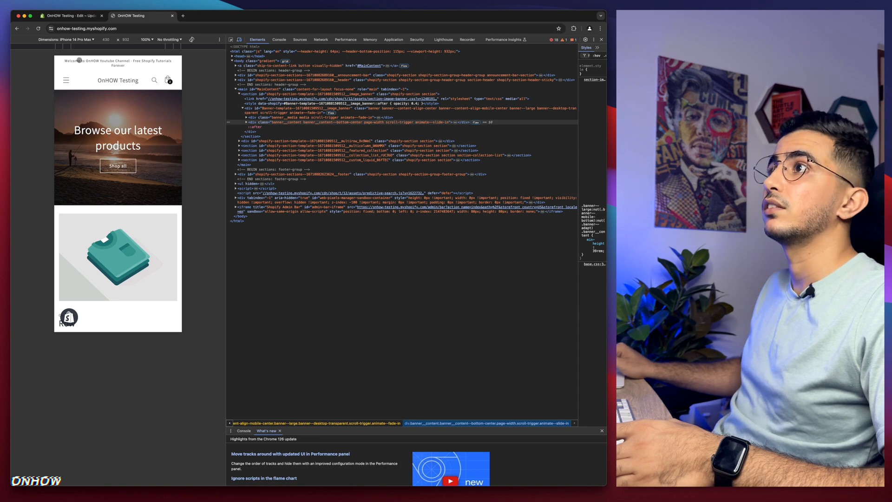
- Open editsvgcode.com in a new tab, then open another new tab for a Google search
left_click(63, 15)
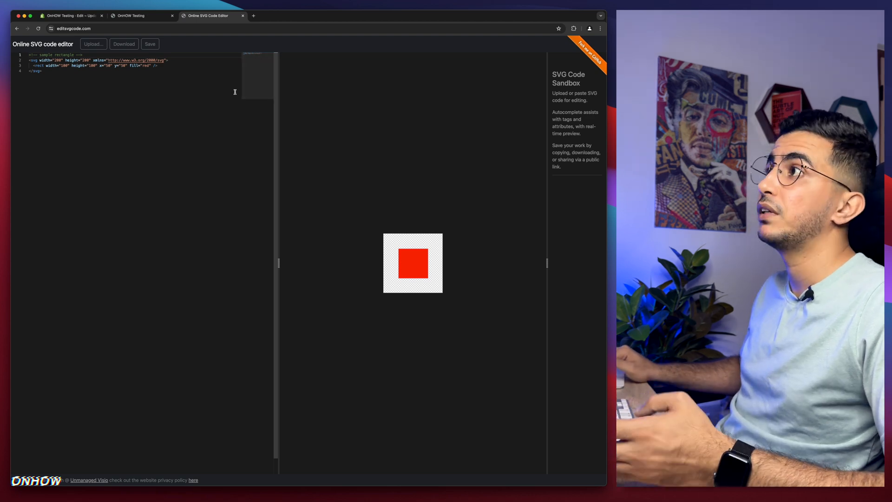
left_click(253, 16)
type("google.com")
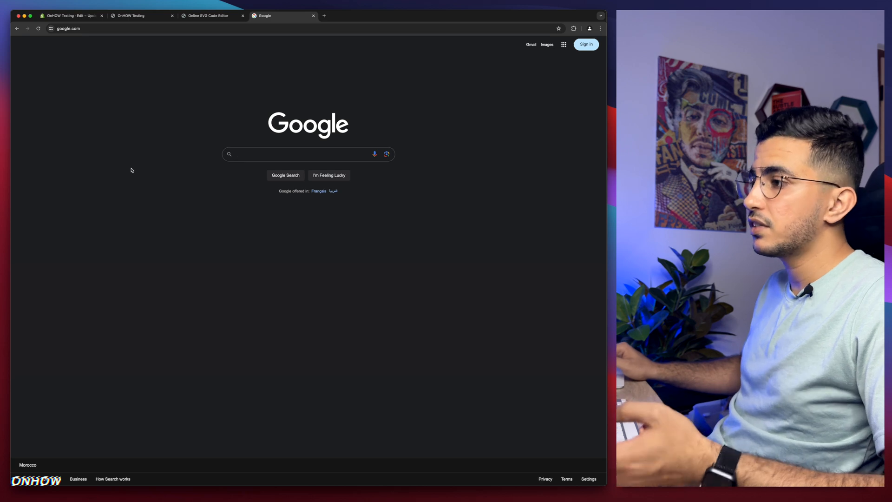
- Search SVG Repo for 'menu' icons and download the 3x3 grid menu SVG
type("svg icons")
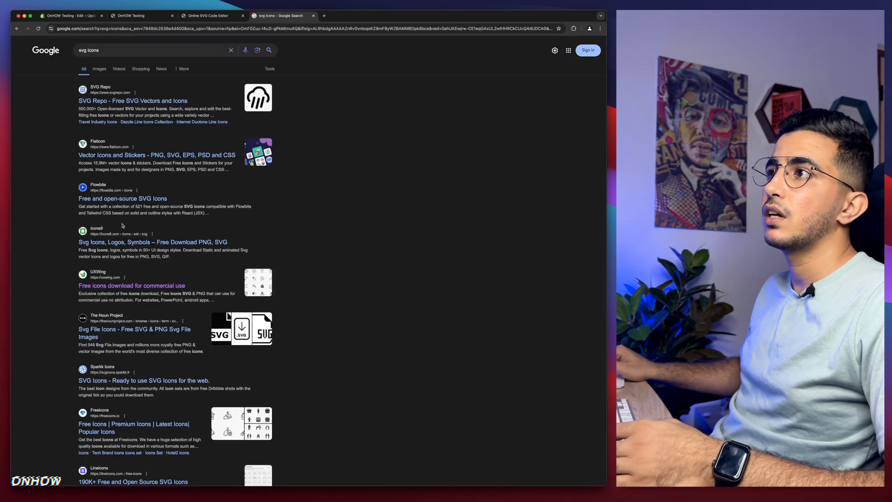
left_click(132, 101)
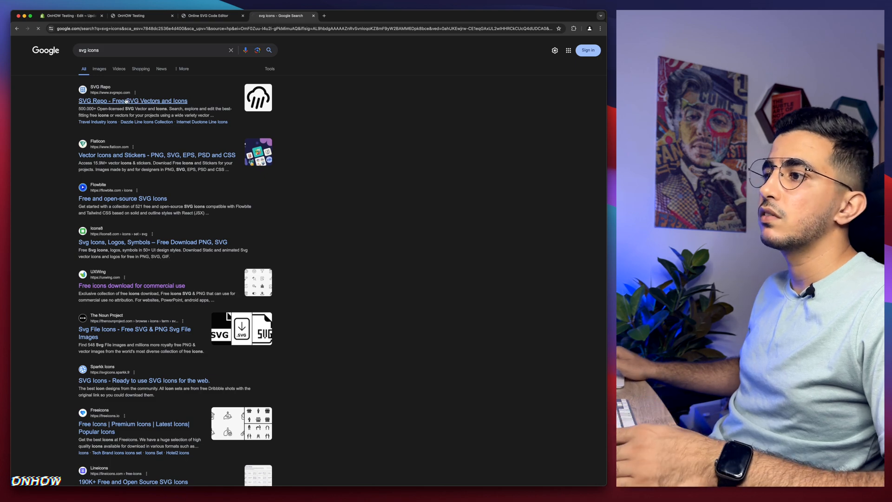
left_click(132, 101)
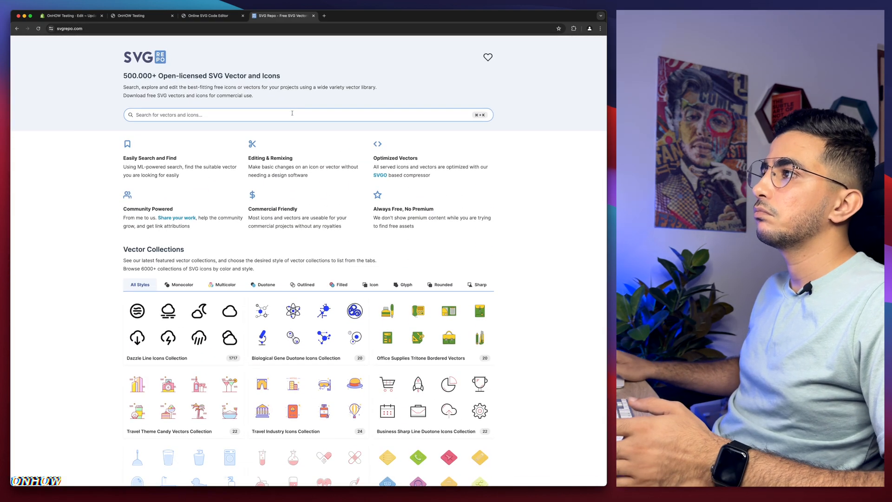
type("menu")
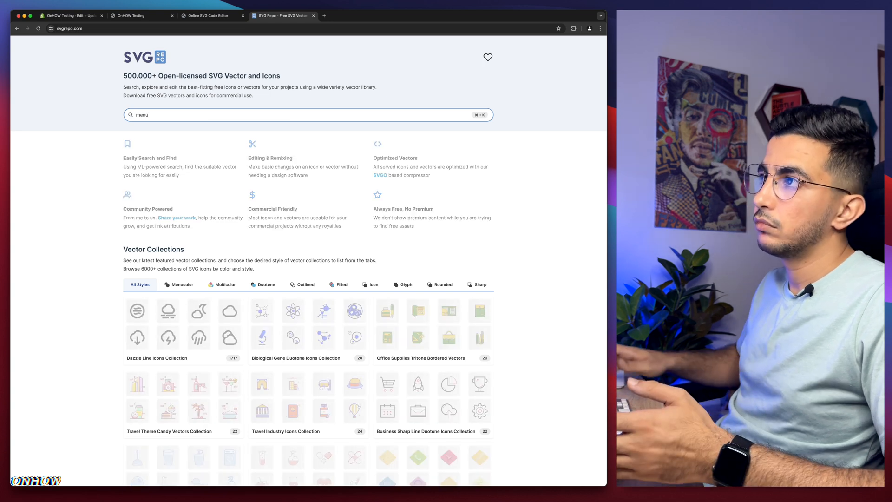
key("Enter")
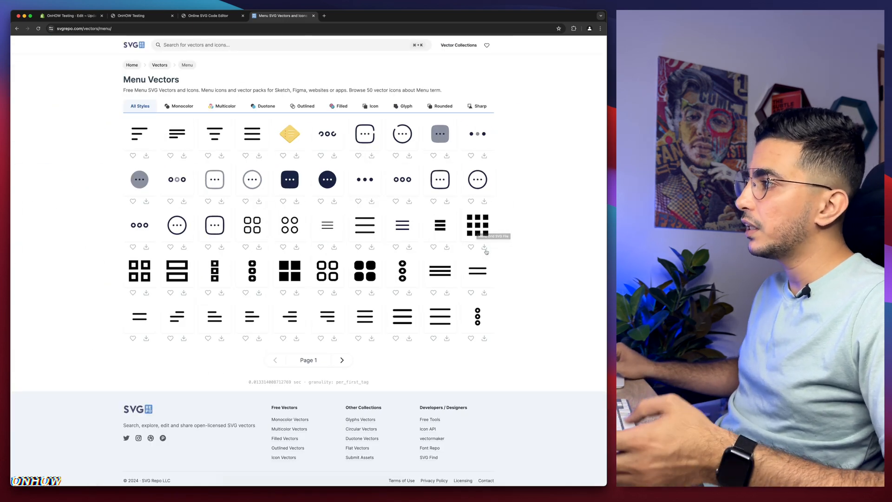
left_click(484, 247)
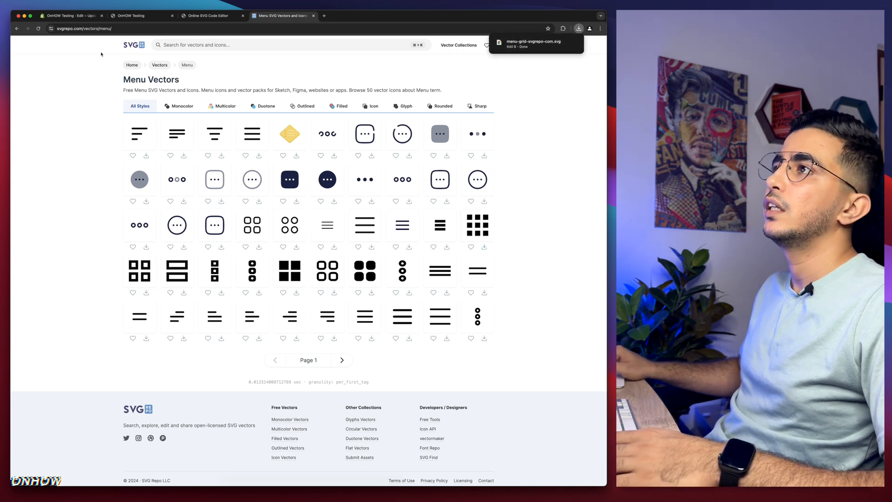
left_click(207, 16)
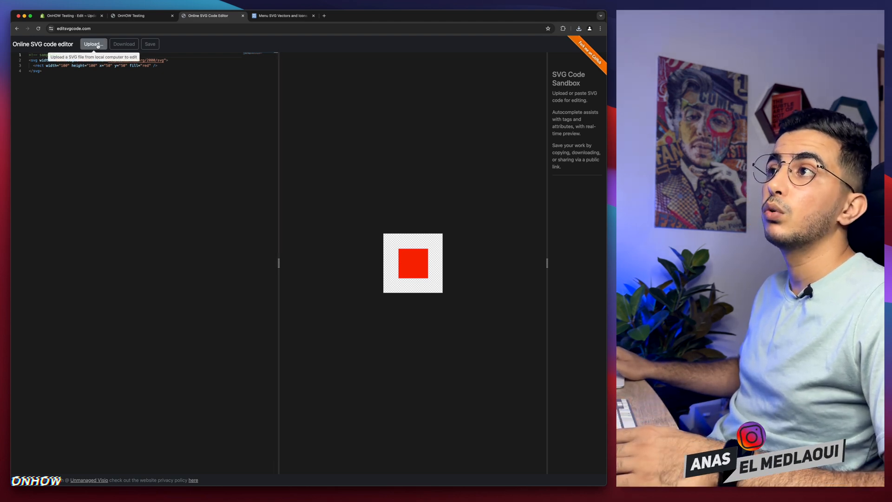
- Upload menu-grid-svgrepo-com.svg from the Desktop into the editsvgcode.com editor
left_click(92, 44)
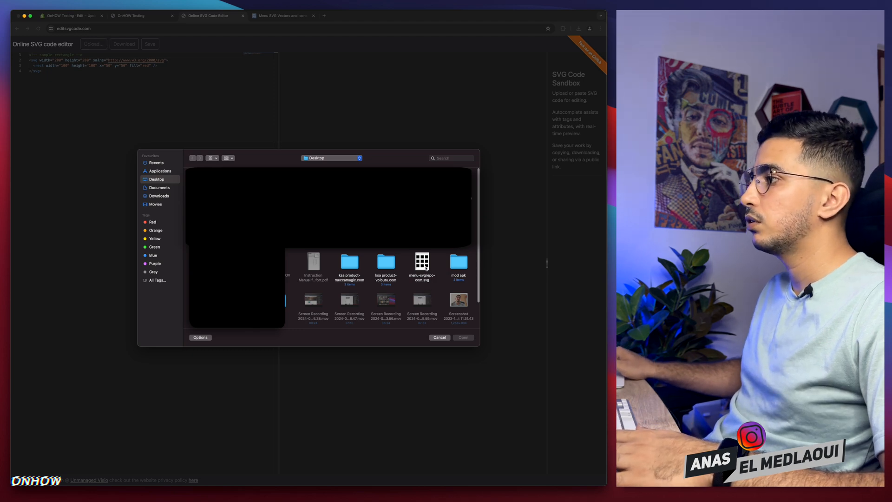
left_click(423, 264)
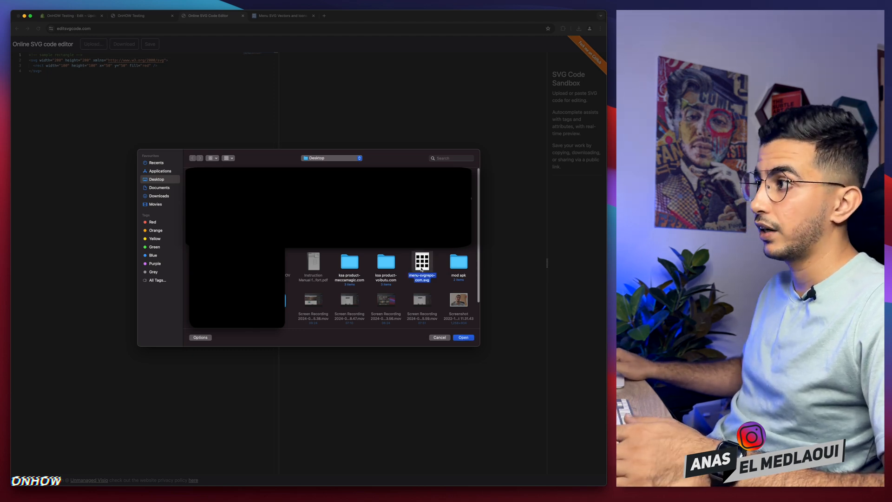
left_click(464, 337)
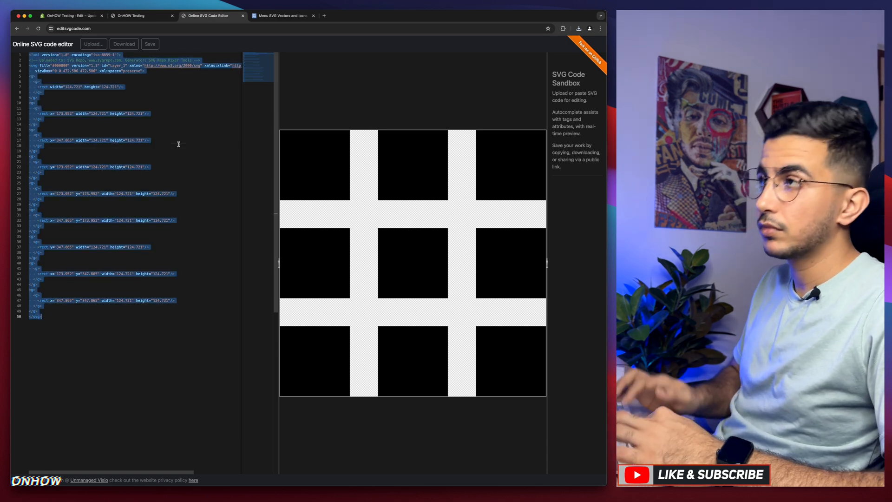
left_click(66, 16)
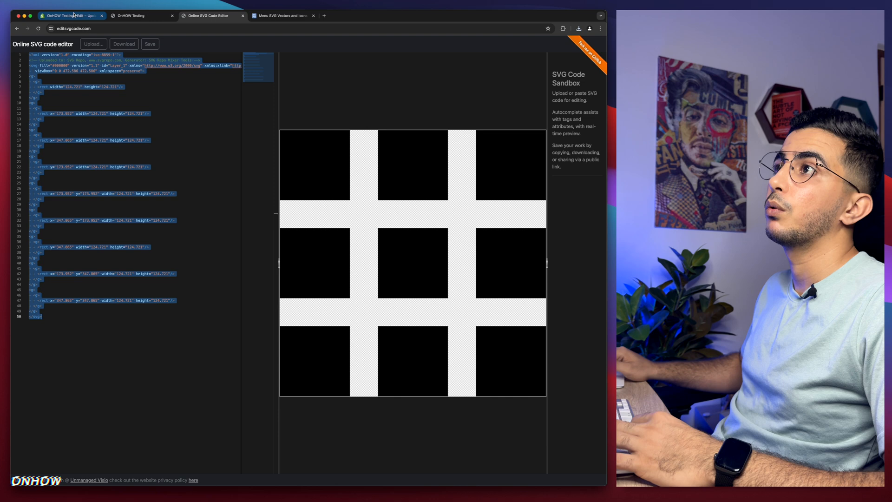
- Copy the entire original icon-hamburger.liquid code and go to pastebin.com in a new tab
left_click(68, 15)
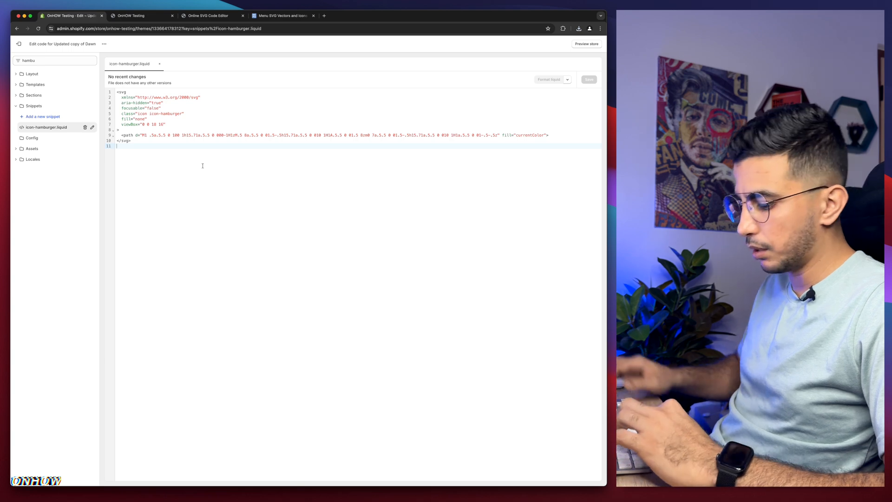
key("cmd+a")
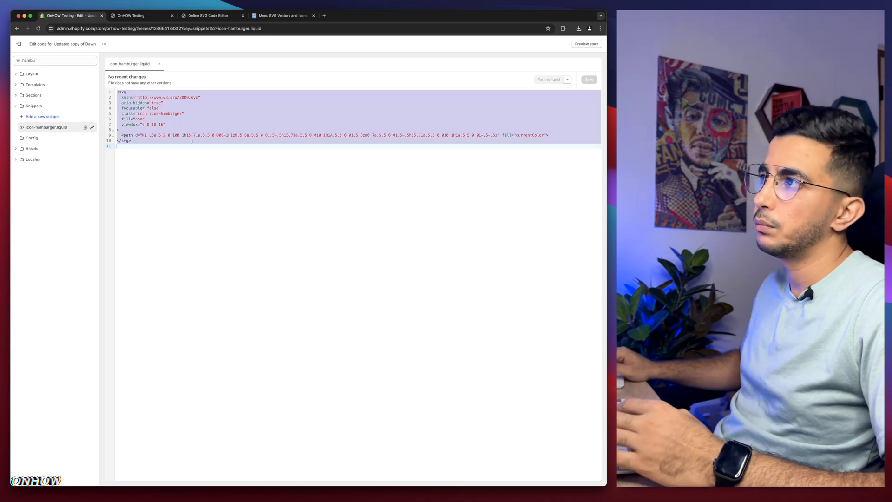
right_click(193, 131)
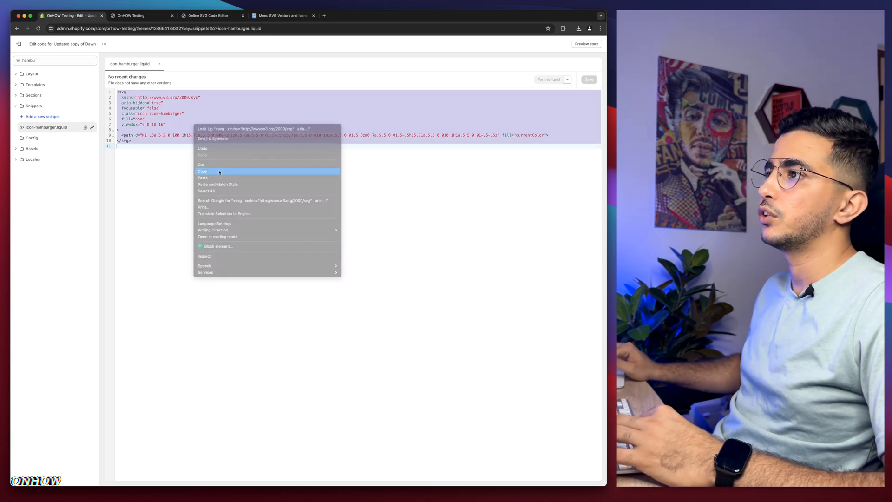
left_click(202, 172)
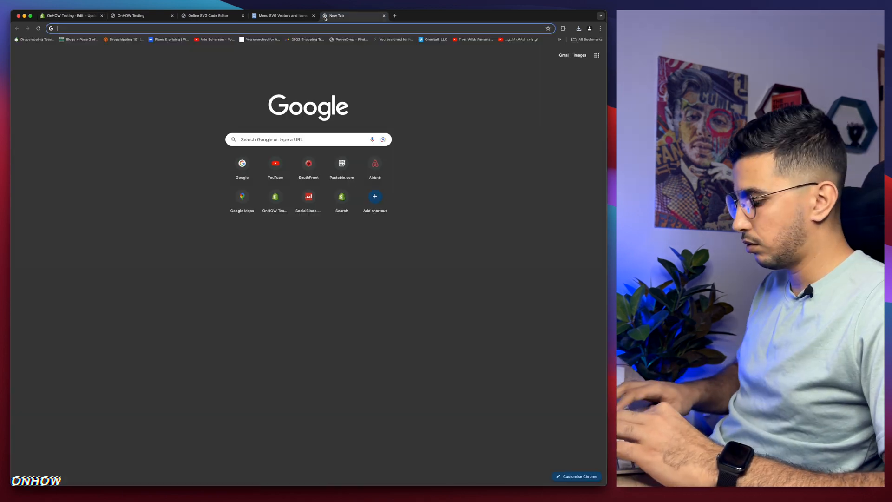
type("pastebin.com")
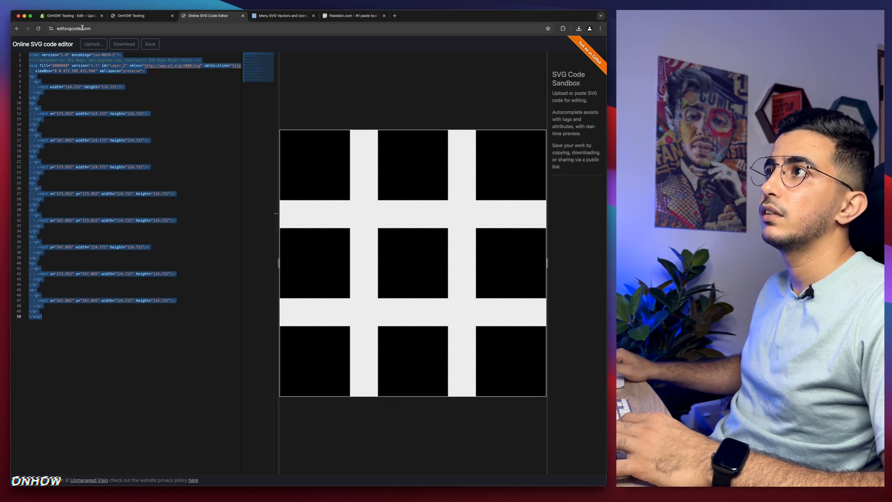
- Save the icon-hamburger.liquid snippet with the grid SVG code, then view the live store
left_click(69, 15)
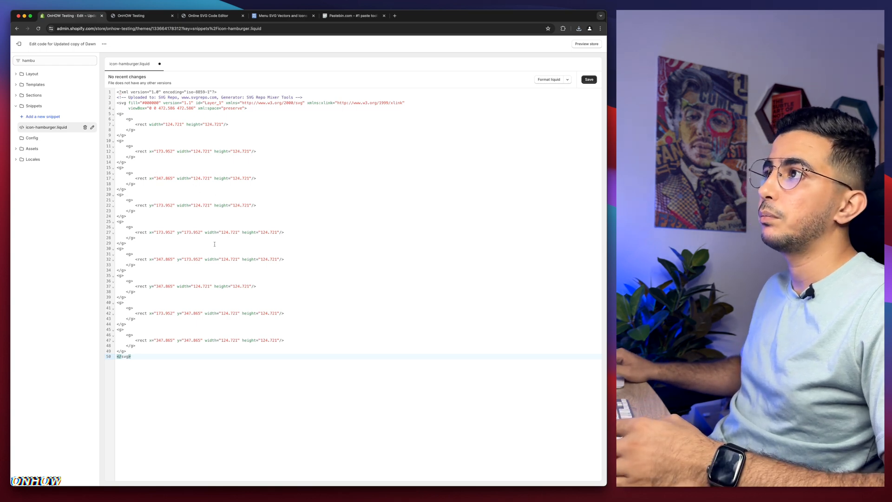
left_click(588, 79)
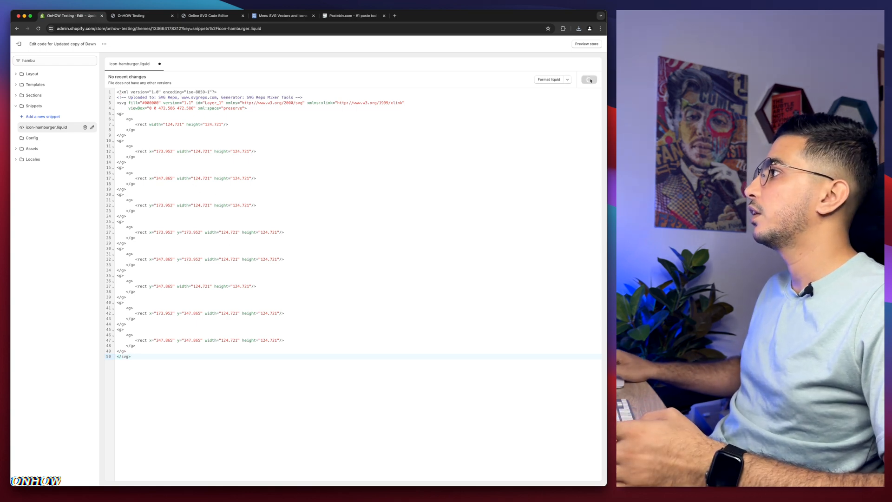
left_click(588, 79)
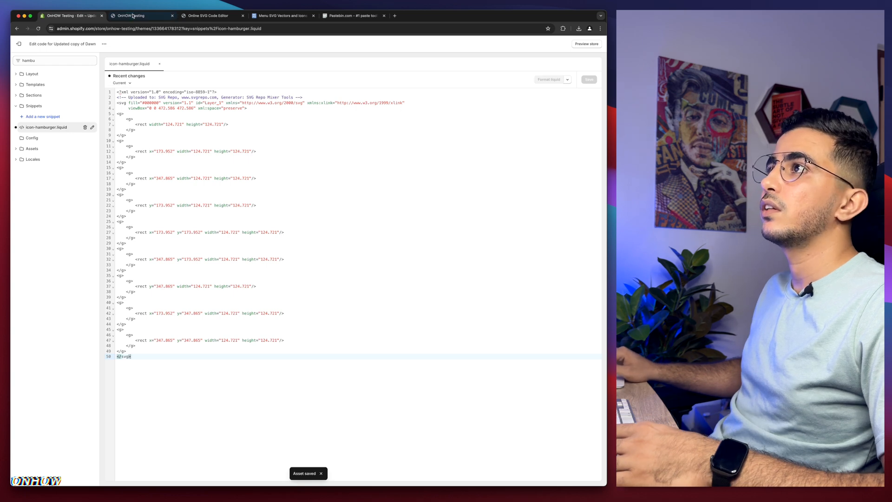
left_click(131, 15)
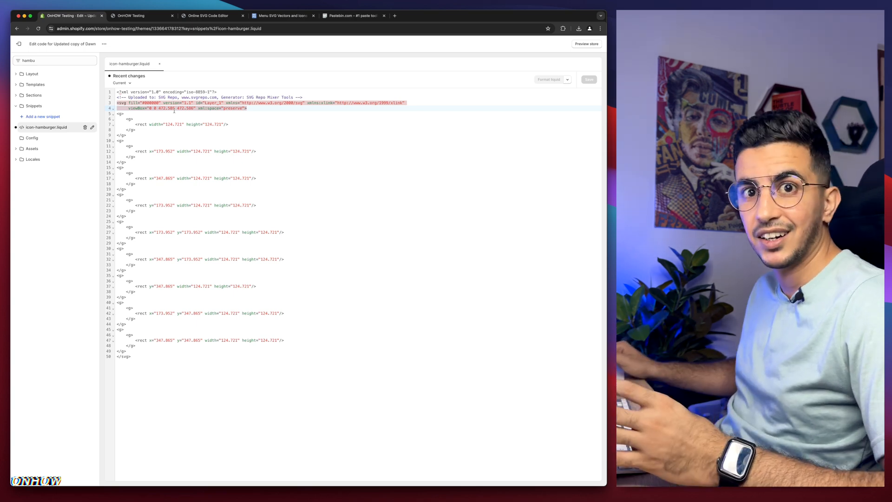
- Change the line 4 viewBox size from 472.586 to 572.586 and save
left_click(131, 15)
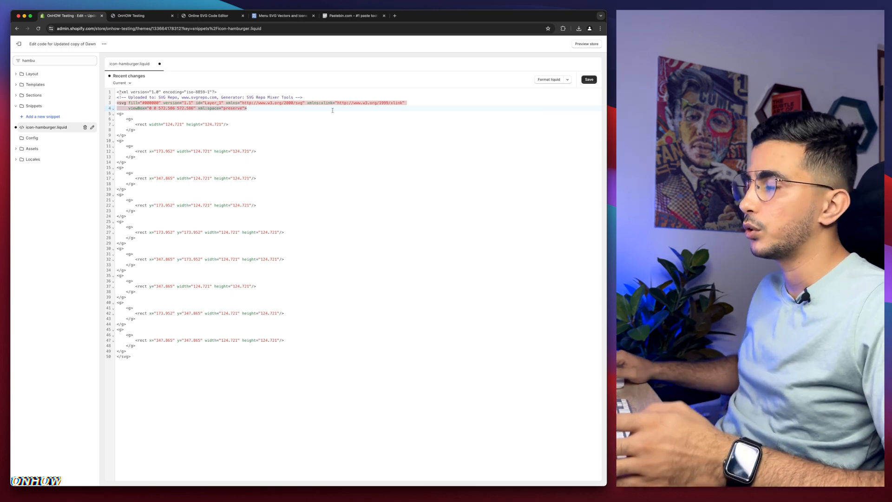
left_click(588, 79)
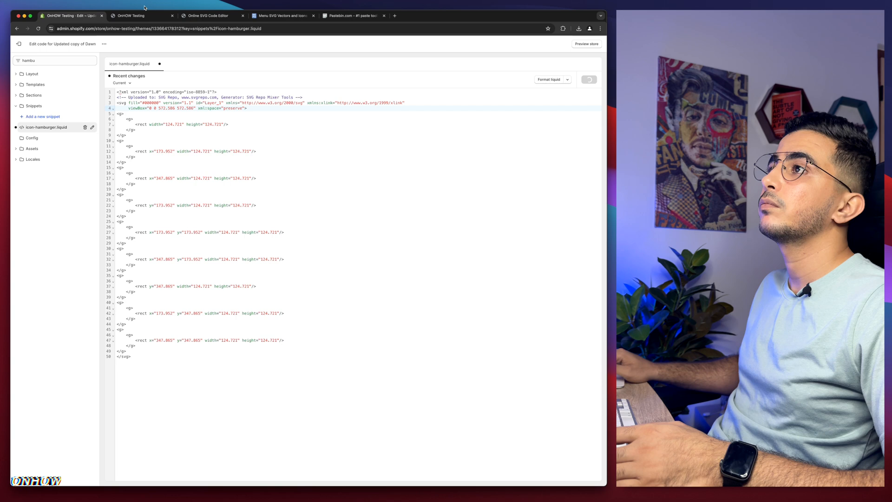